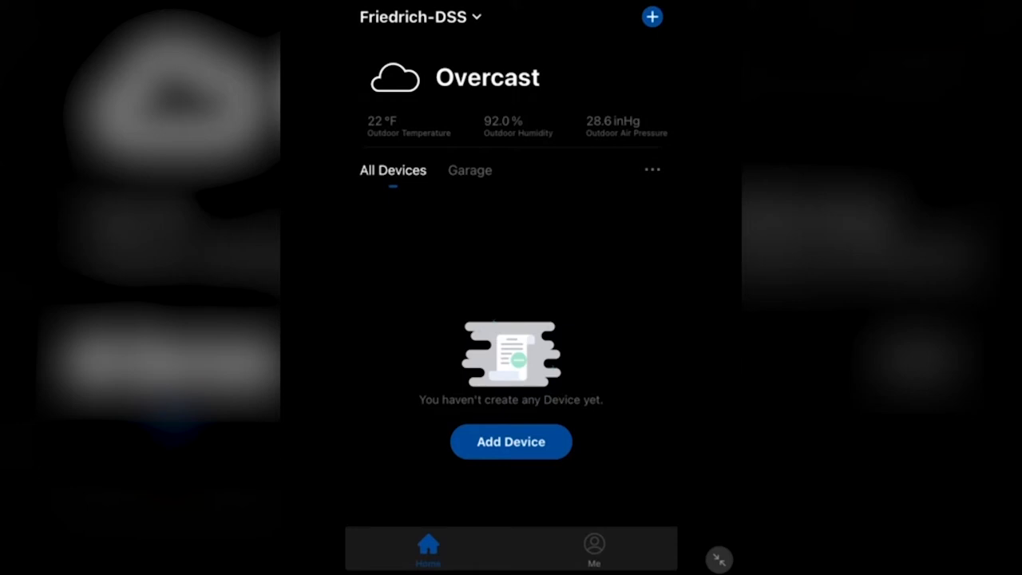
Start adding a ductless AC and enter the Wifi_Testing network password.
left_click(510, 442)
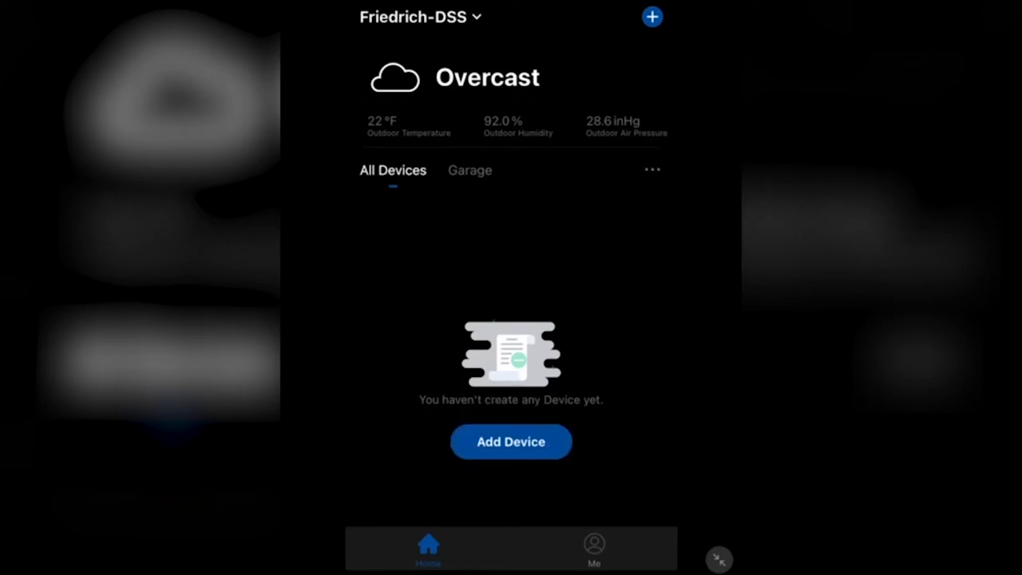
left_click(510, 442)
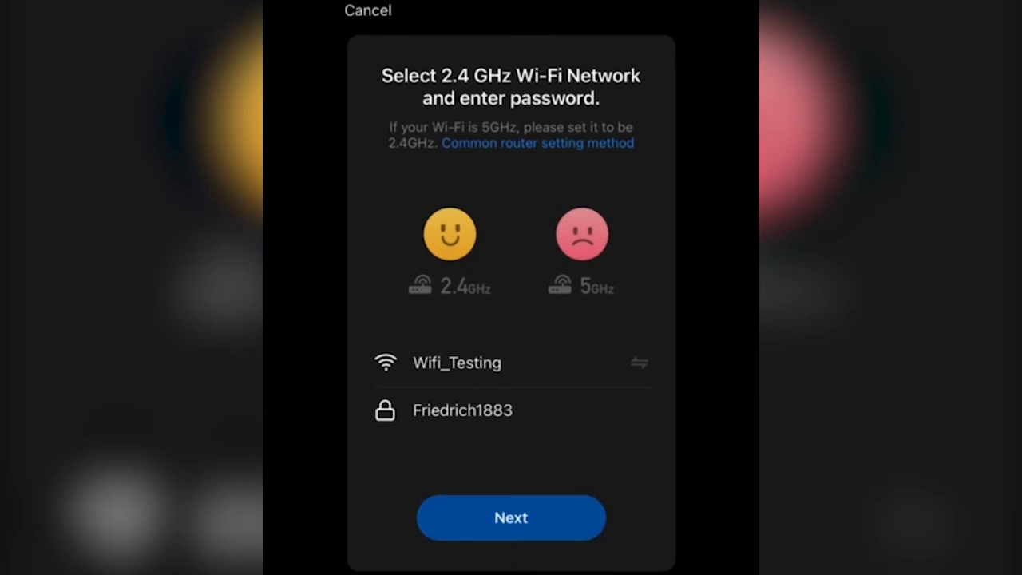
Confirm the Wi-Fi details, then confirm the unit was reset to show 77.
left_click(511, 518)
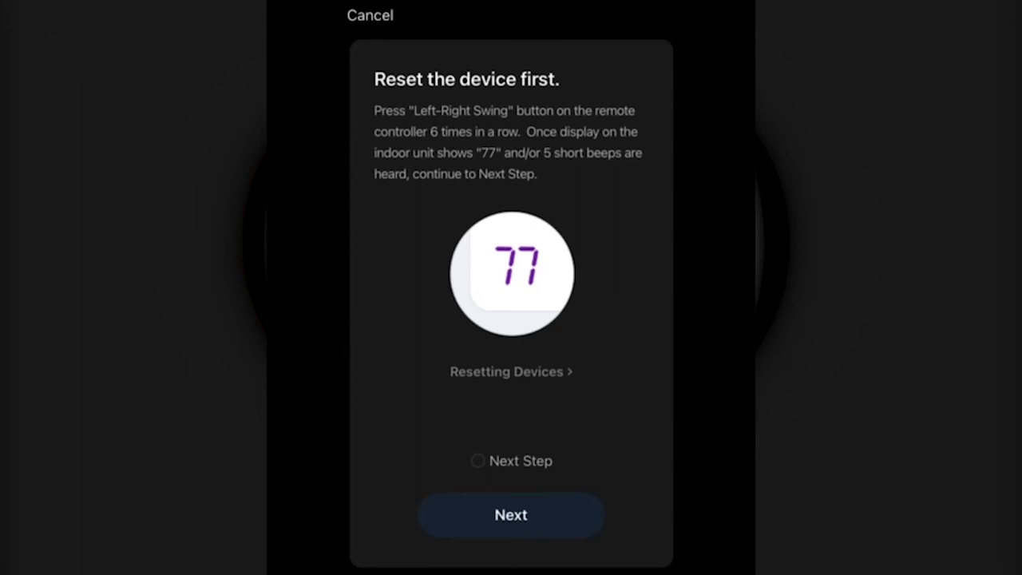
left_click(478, 461)
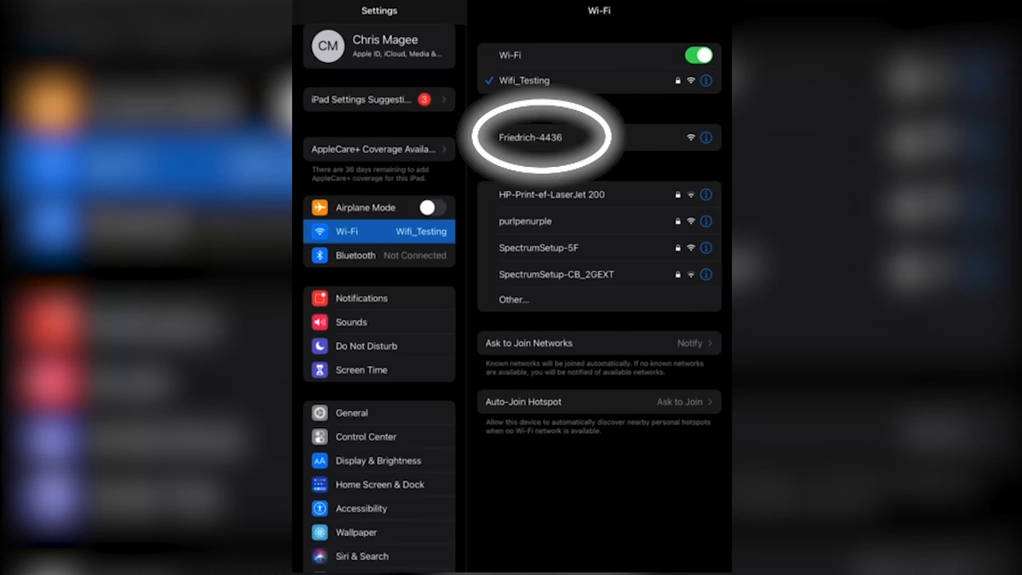
Connect the iPad to the Friedrich-4436 Wi-Fi network.
left_click(530, 136)
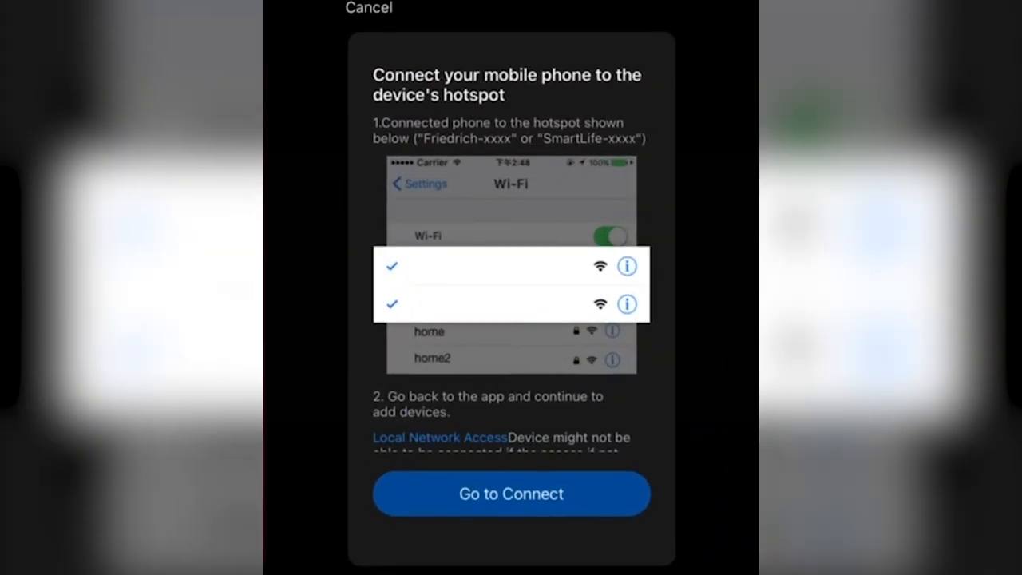
Proceed to connect through the hotspot, pairing the AC as Magee Garage.
left_click(510, 493)
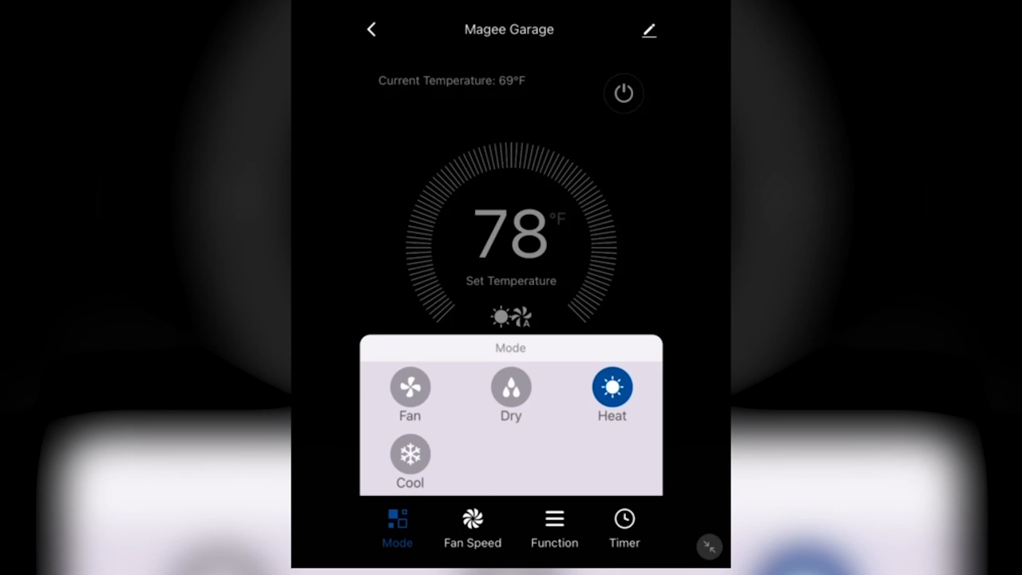
View Magee Garage's fan speed (Auto), function options, then the timer settings.
left_click(472, 527)
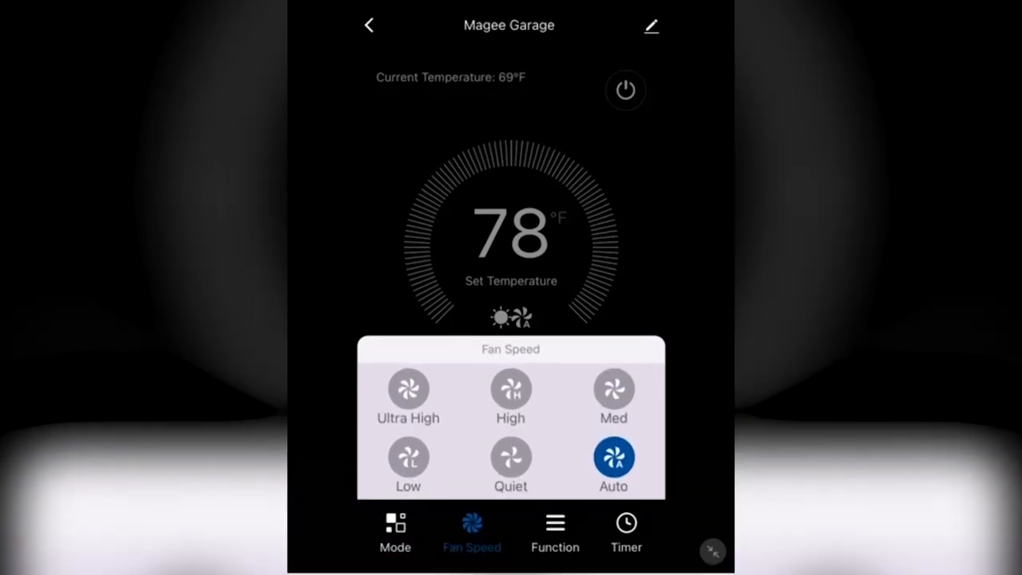
left_click(554, 533)
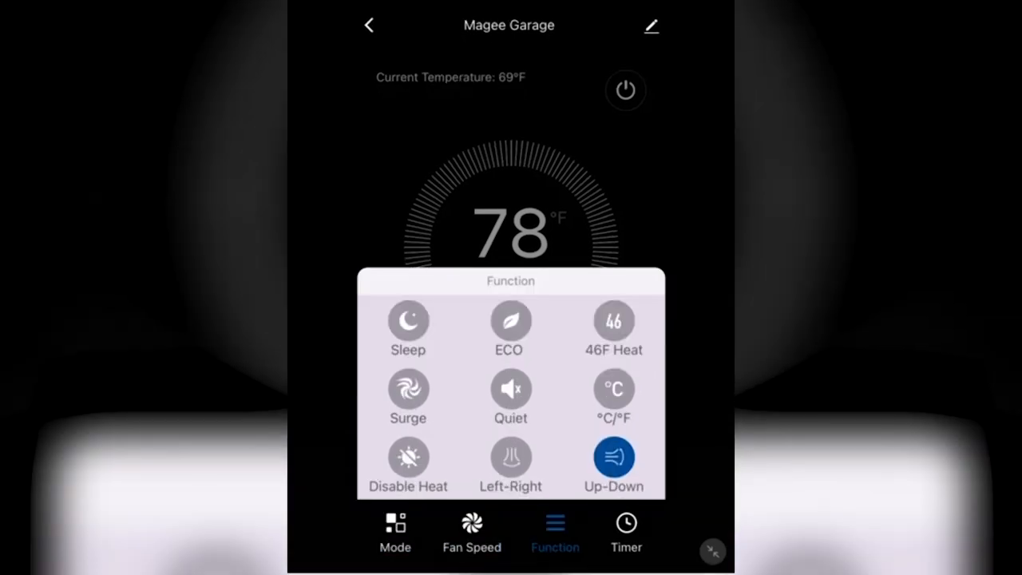
left_click(625, 533)
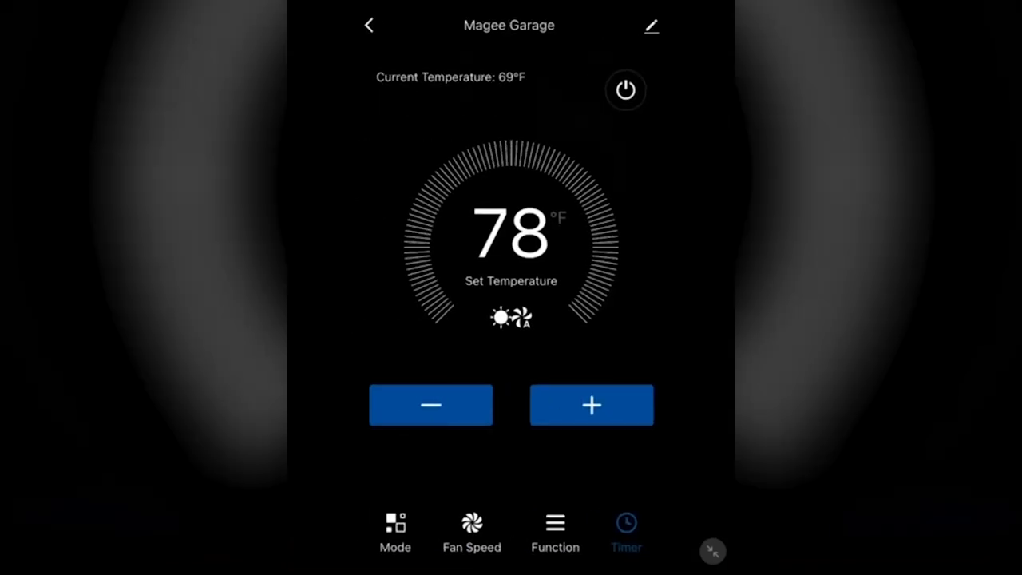